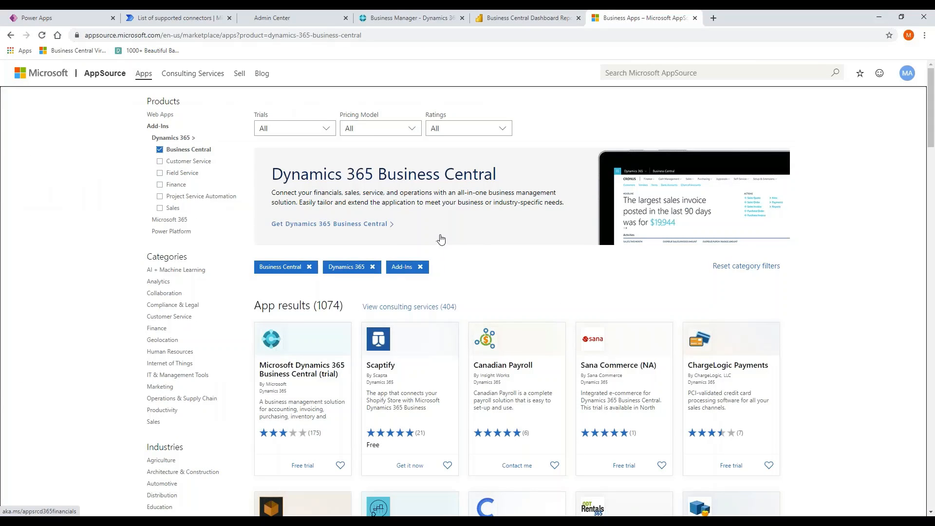
mouse_move(508, 243)
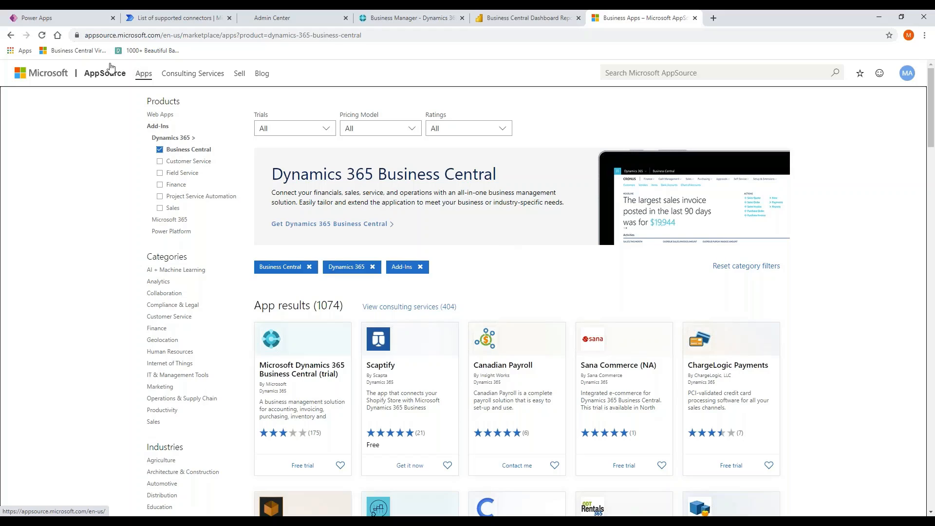
mouse_move(266, 200)
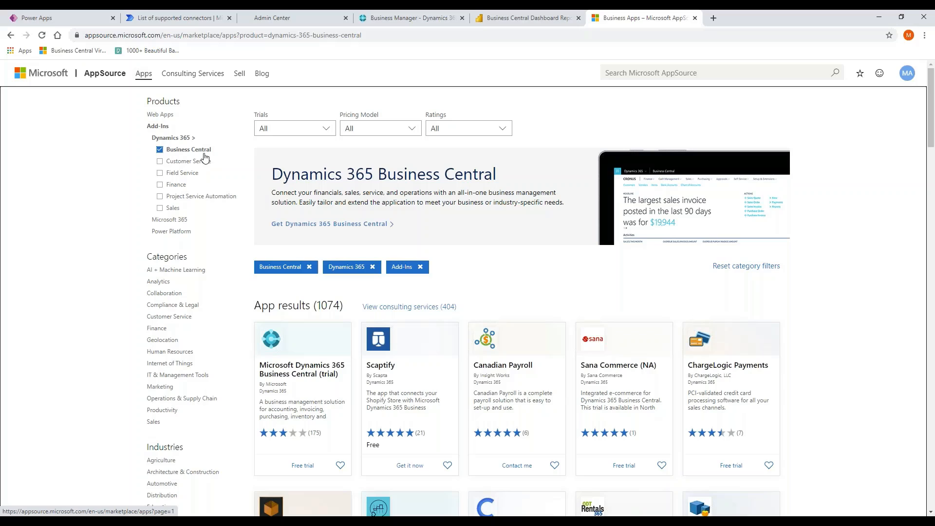
mouse_move(189, 149)
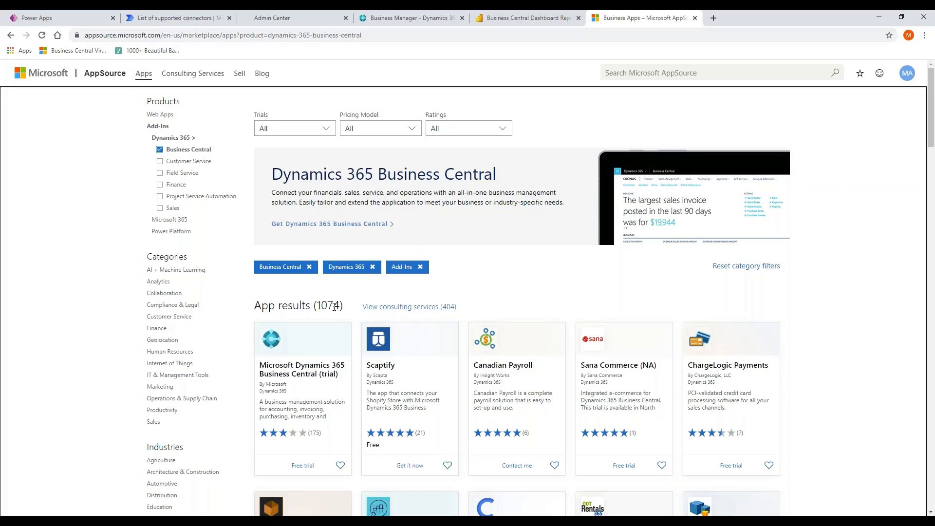
mouse_move(339, 347)
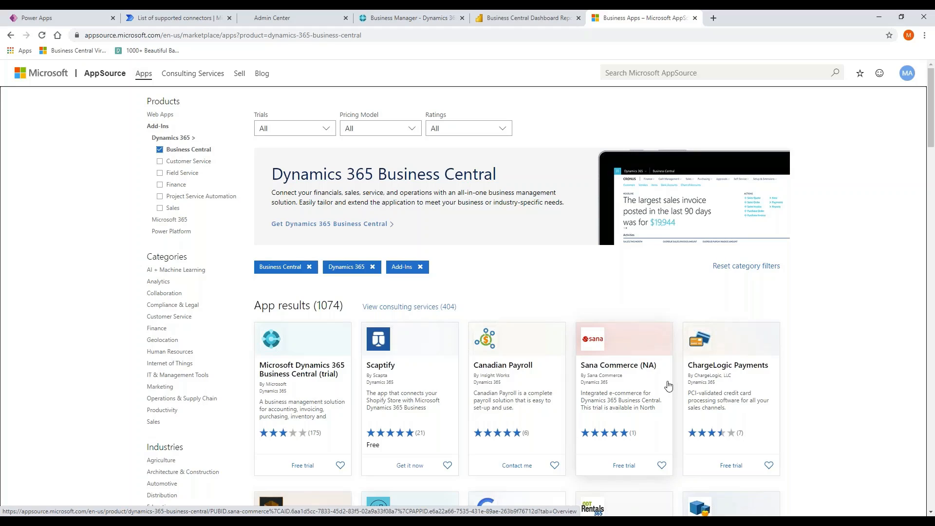
mouse_move(654, 374)
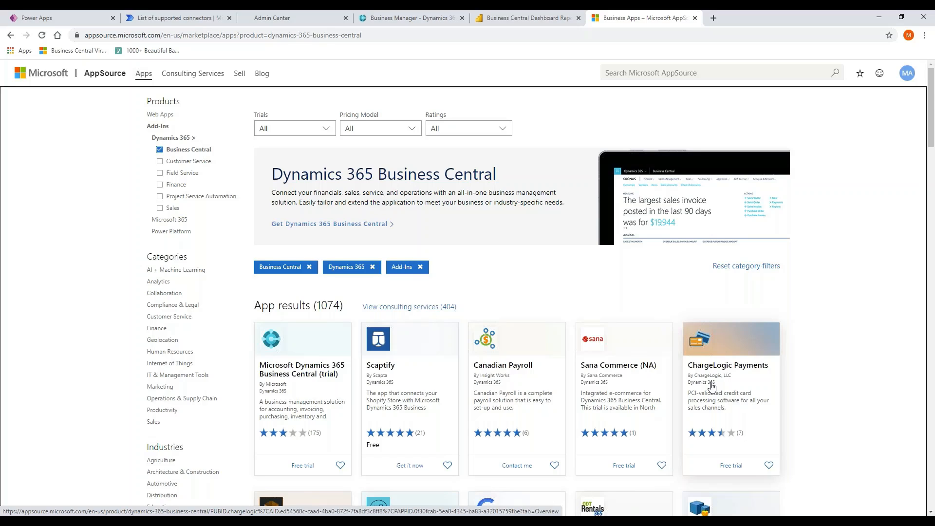
Step: Scroll to the second row of add-ins: LS Express, Ceridian Payroll, ODT Rentals 365, Document Customizer
scroll(down, 3)
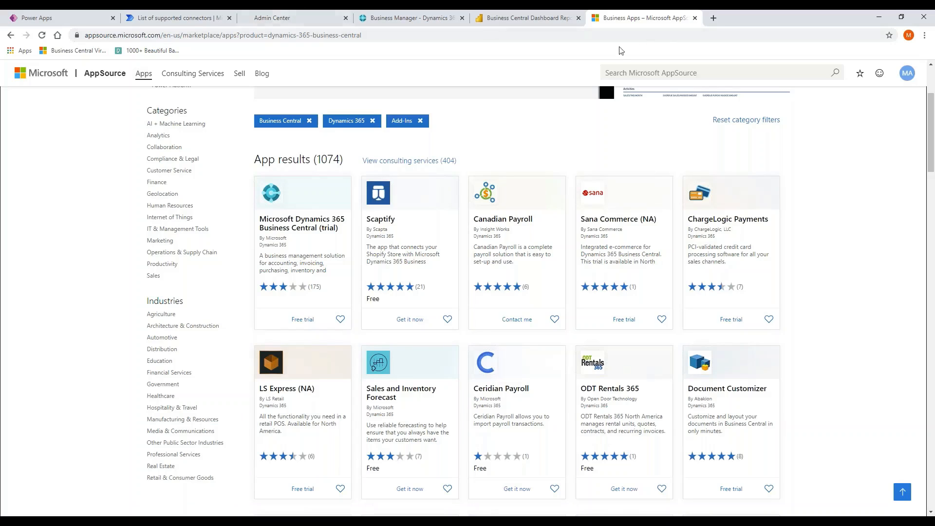
Step: In Business Central, view the installed Extensions list, including Ceridian Payroll, DocXtender and Jet Reports
click(410, 18)
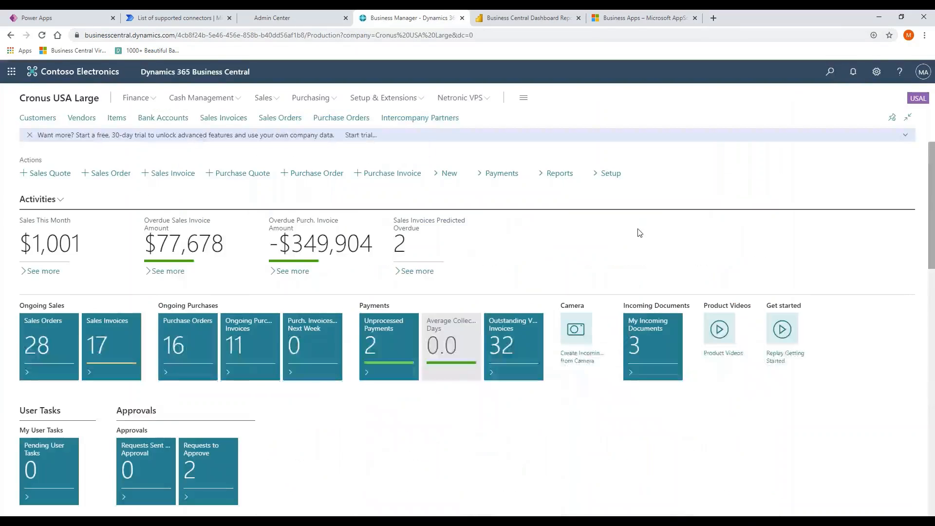
click(383, 98)
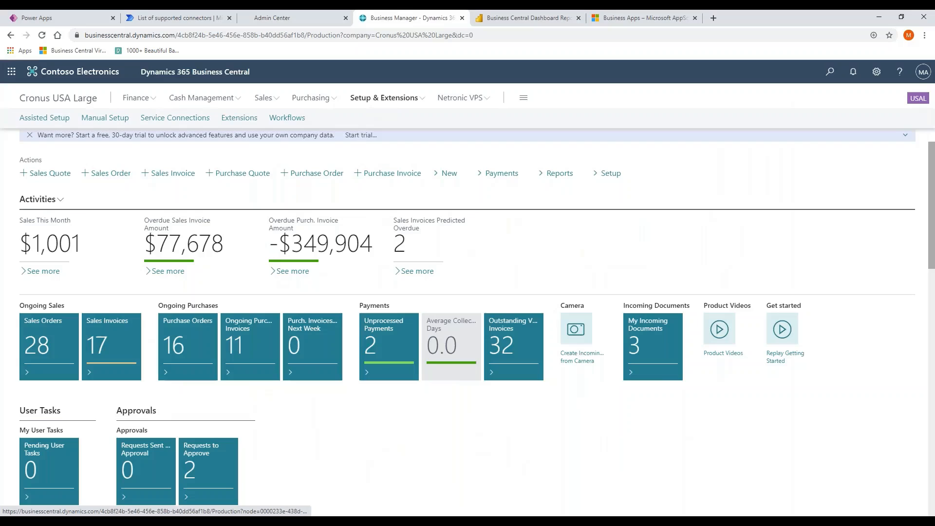
click(239, 118)
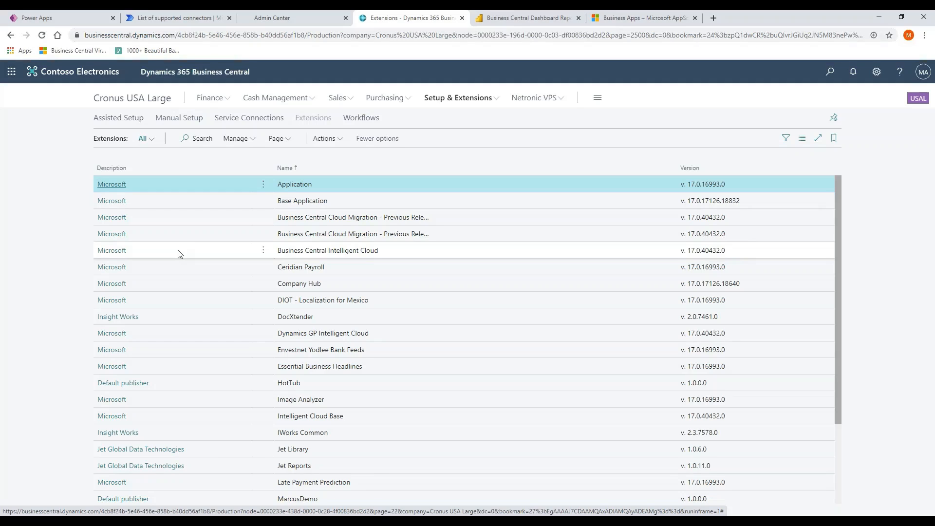
scroll(down, 3)
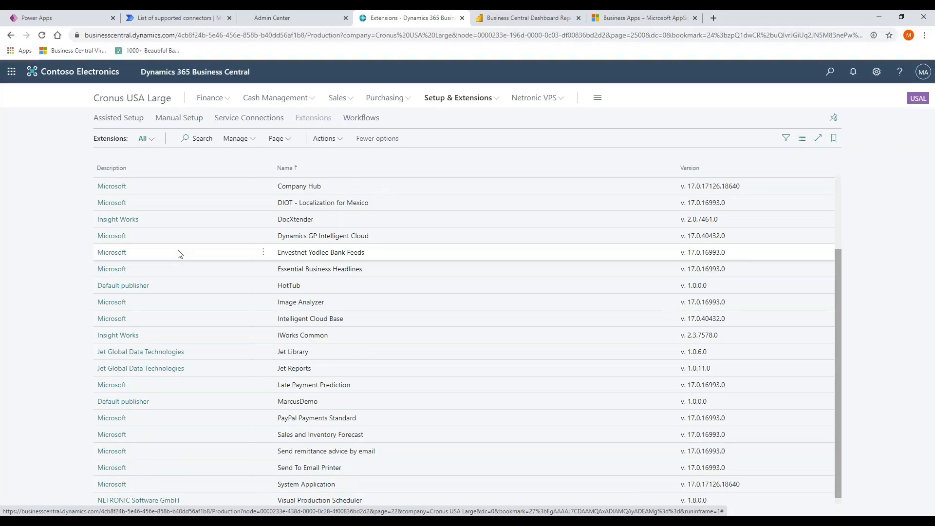